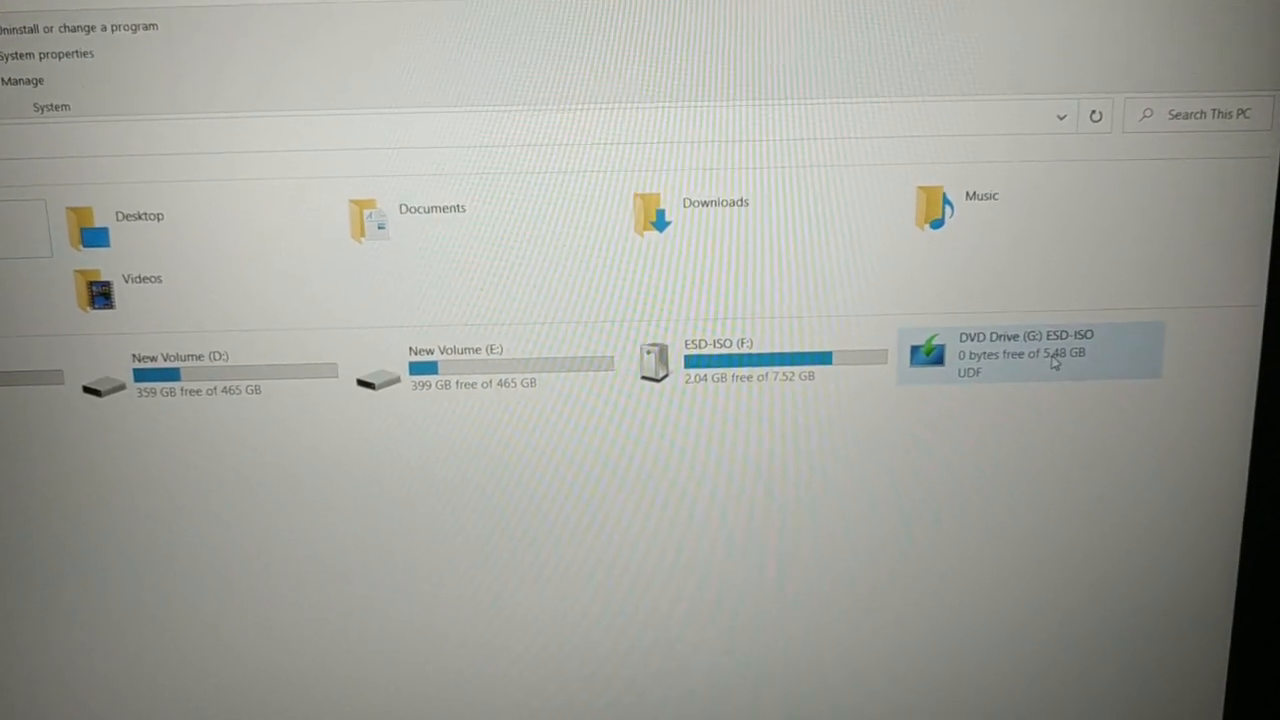
pyautogui.moveTo(1060, 360)
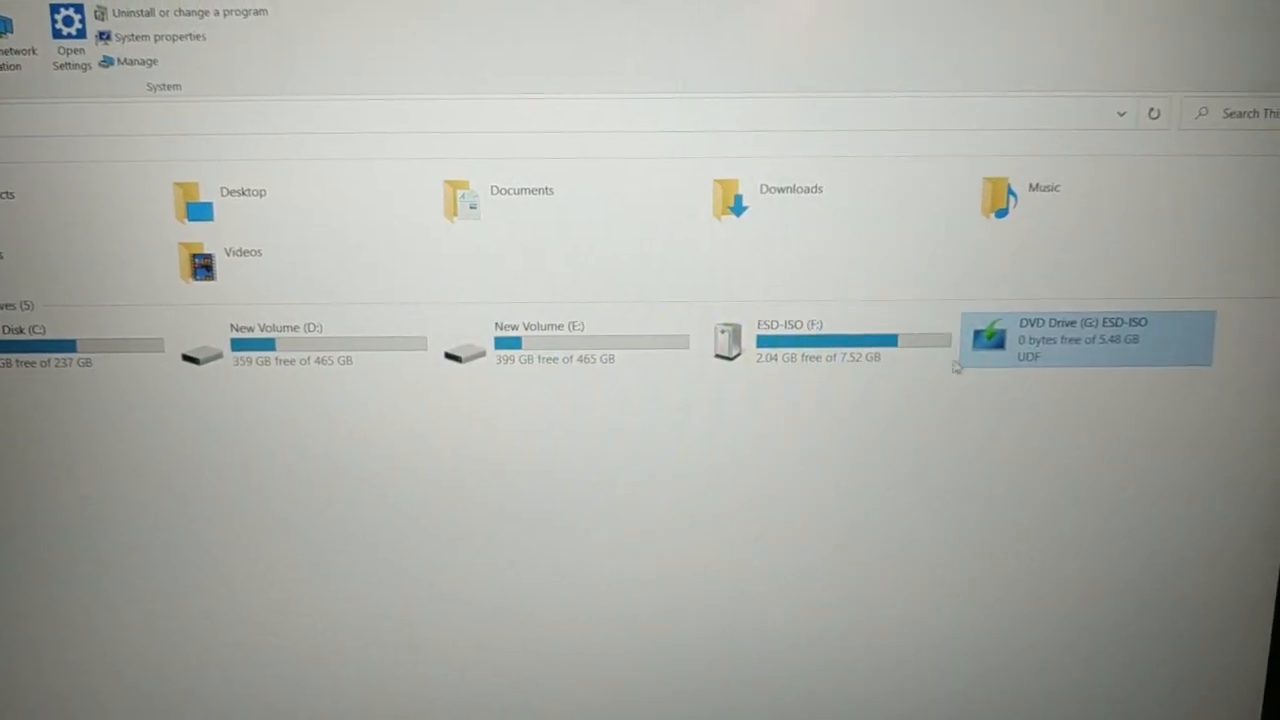
# In HP Boot Manager's Boot Option Menu, boot the laptop from the USB Hard Drive (UEFI)
pyautogui.doubleClick(1085, 338)
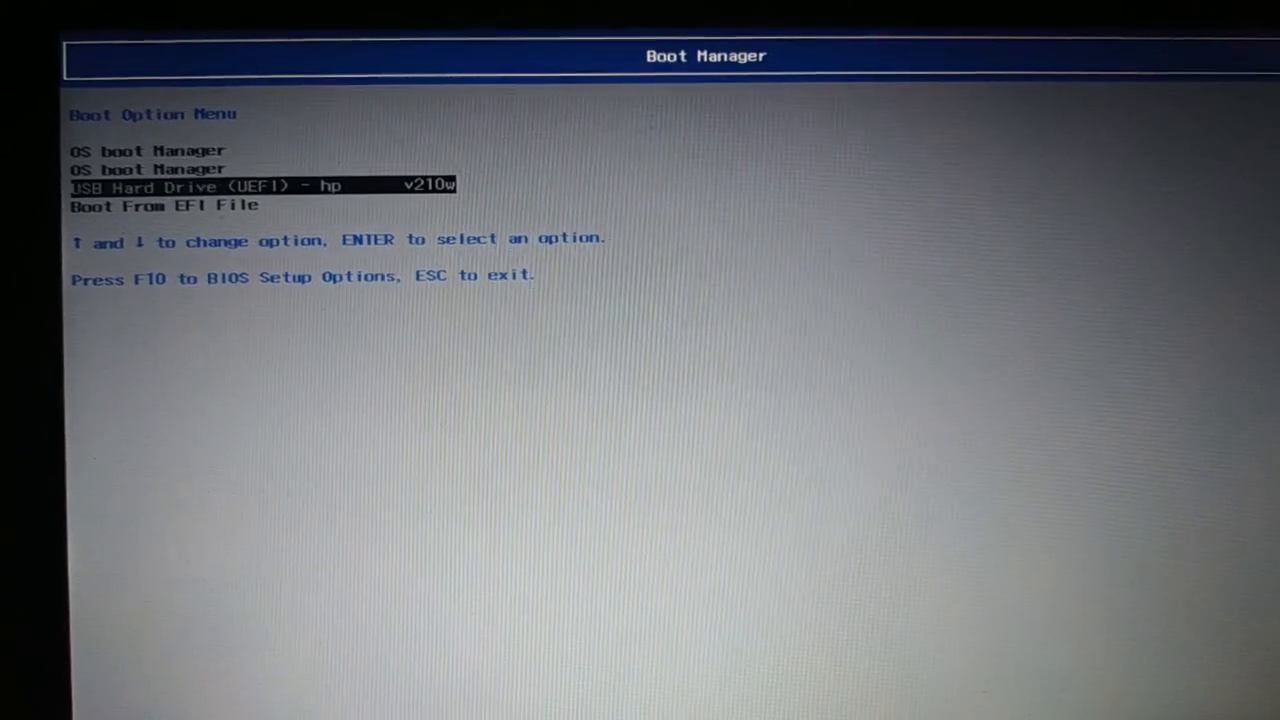
pyautogui.press('Up')
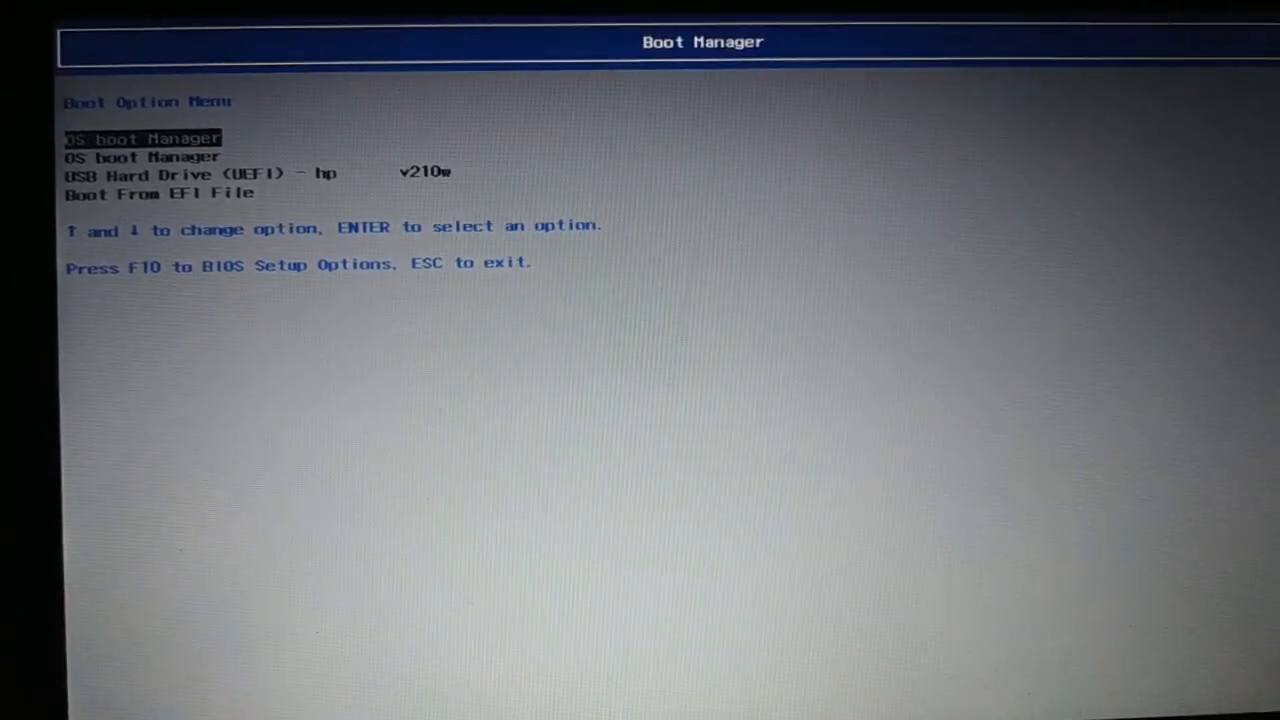
pyautogui.press('down')
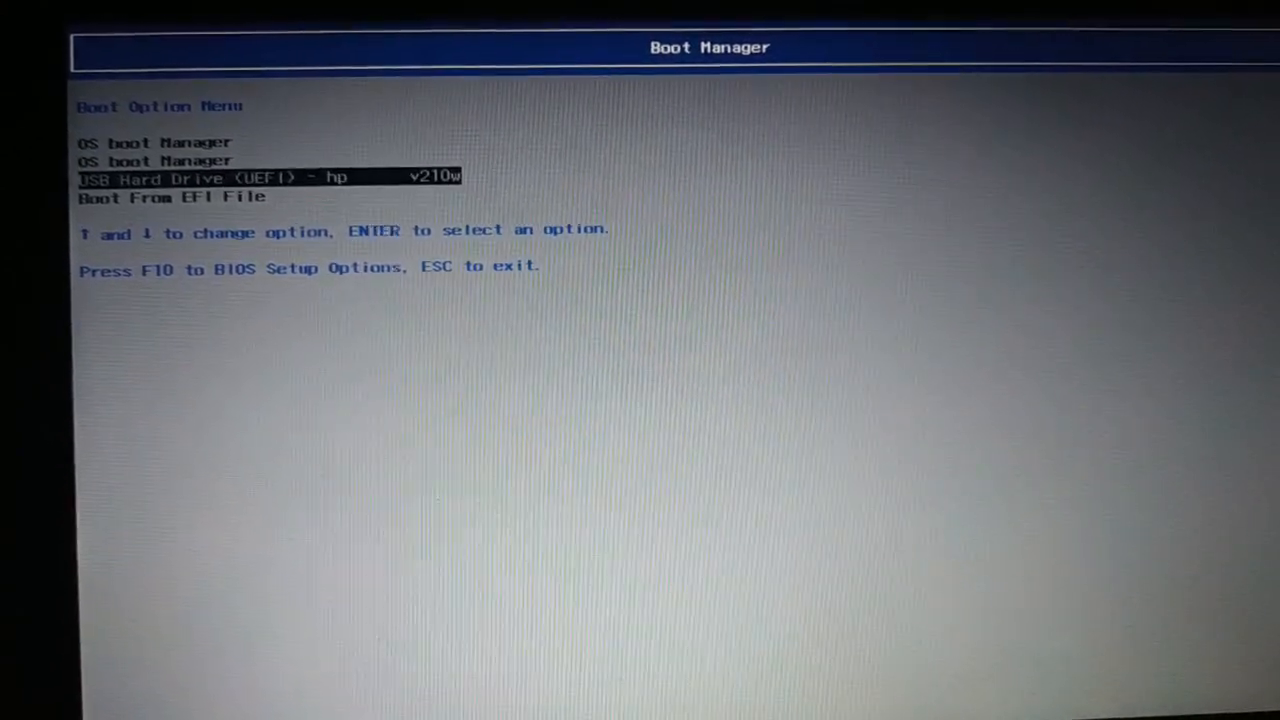
pyautogui.press('up')
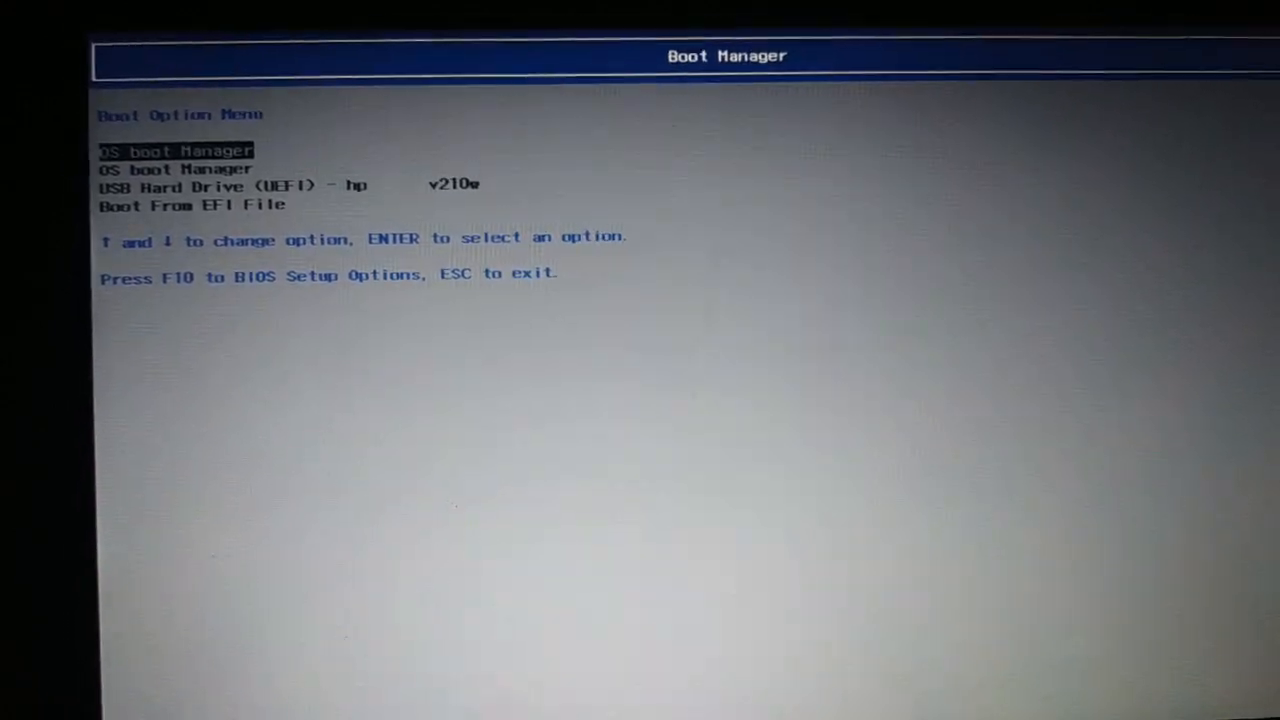
pyautogui.press('Down')
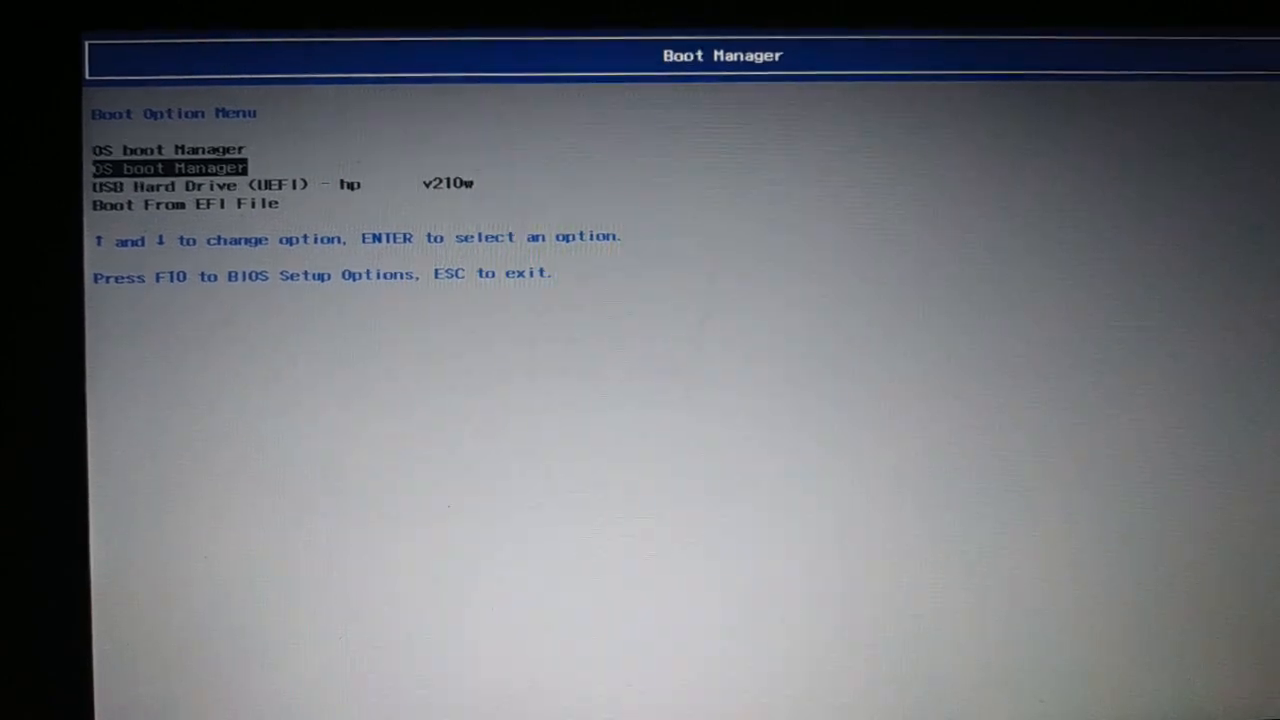
pyautogui.press('up')
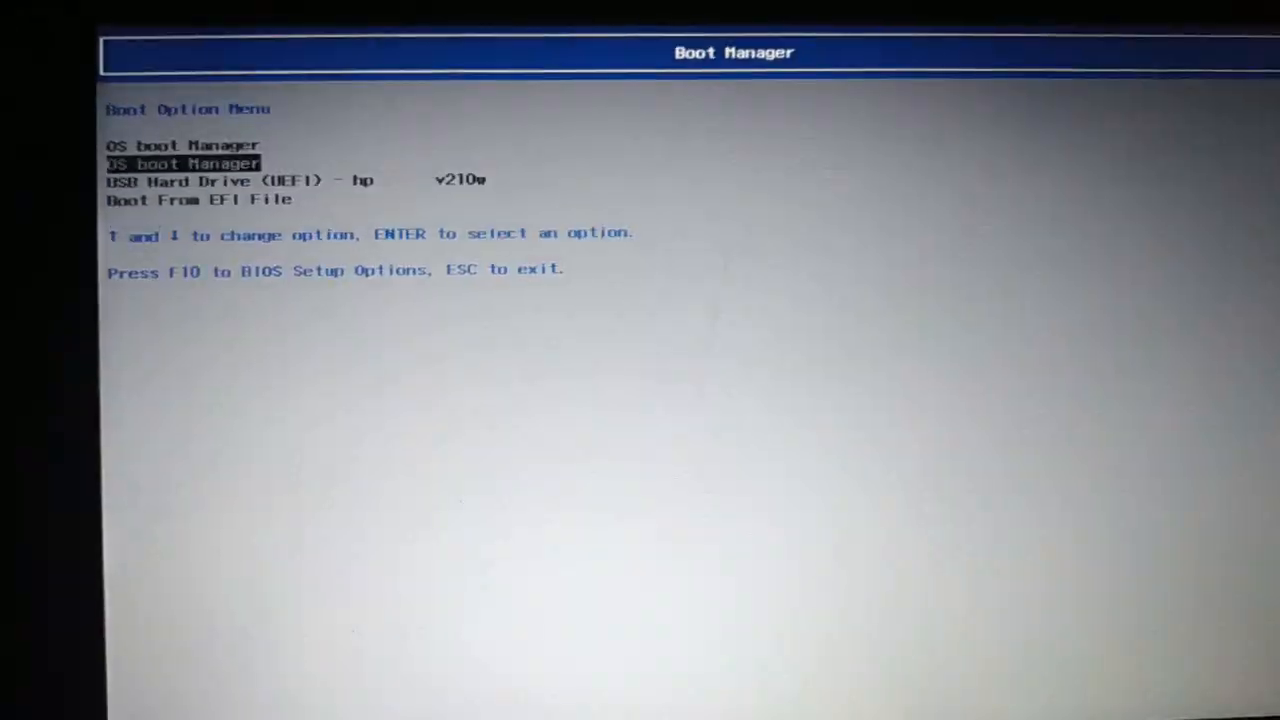
pyautogui.press('down')
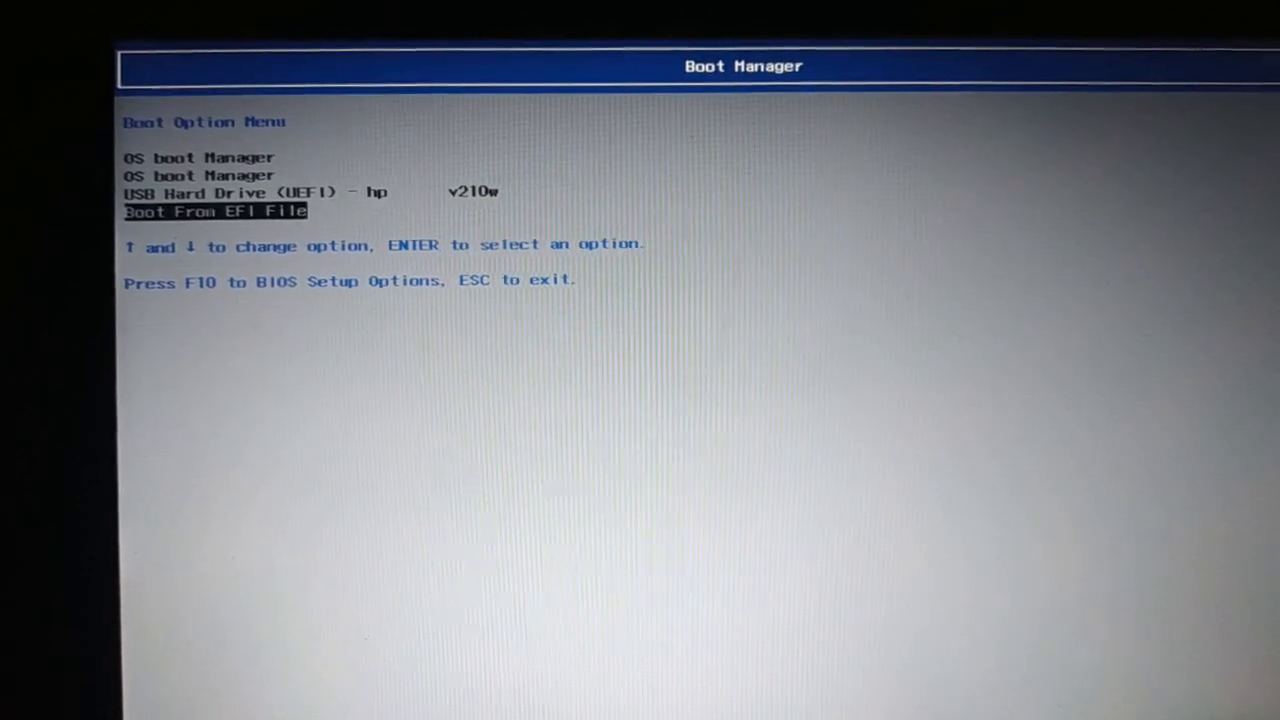
pyautogui.press('Up')
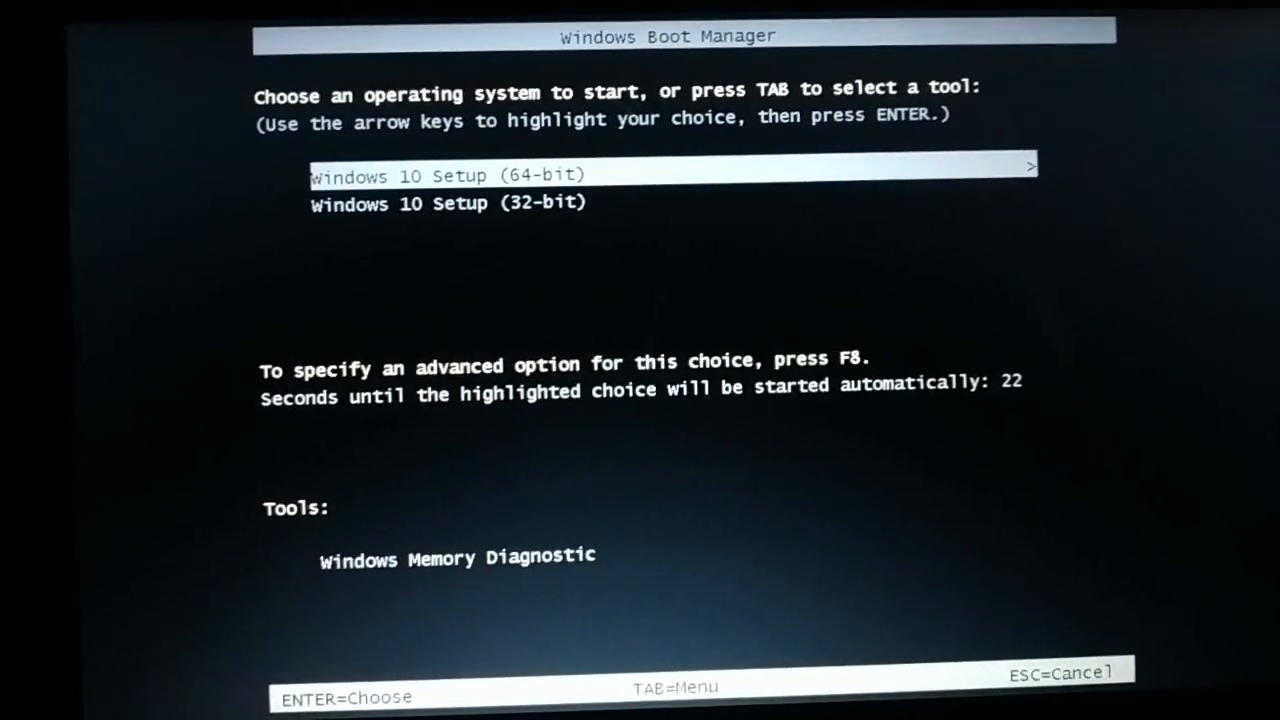
# Halt the Windows Boot Manager countdown and return the selection to Windows 10 Setup (64-bit)
pyautogui.press('Down')
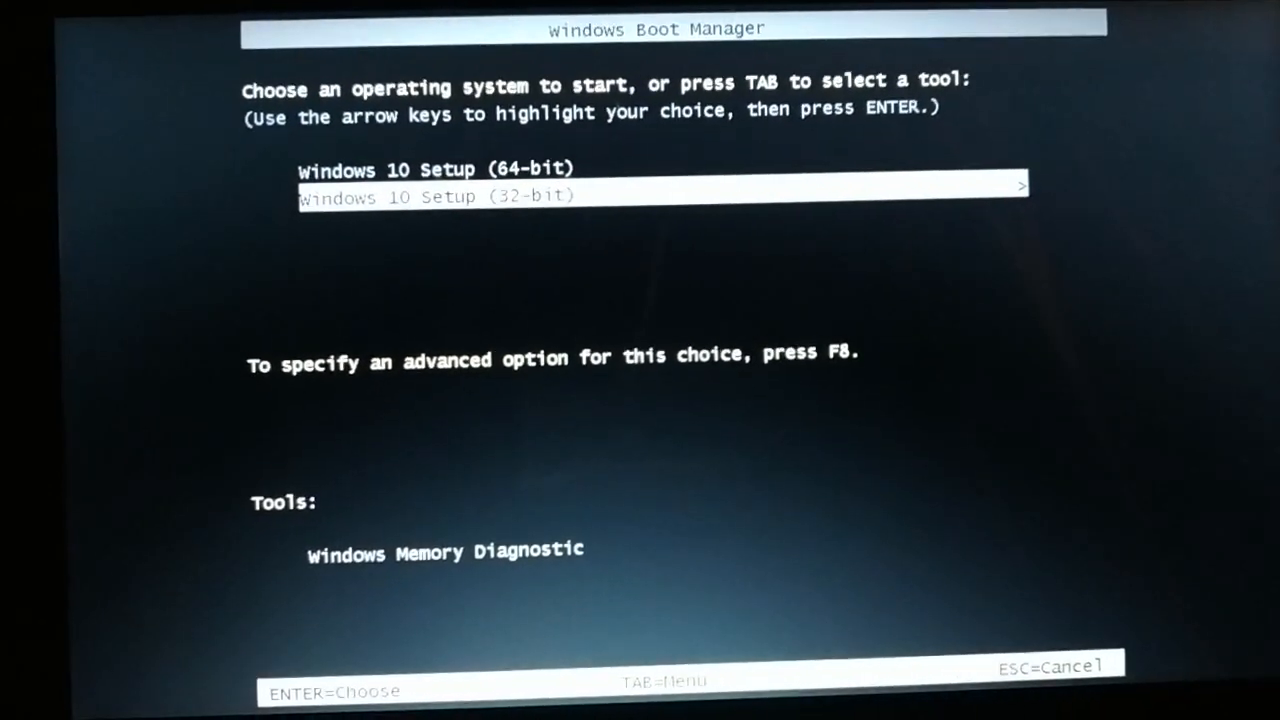
pyautogui.press('Up')
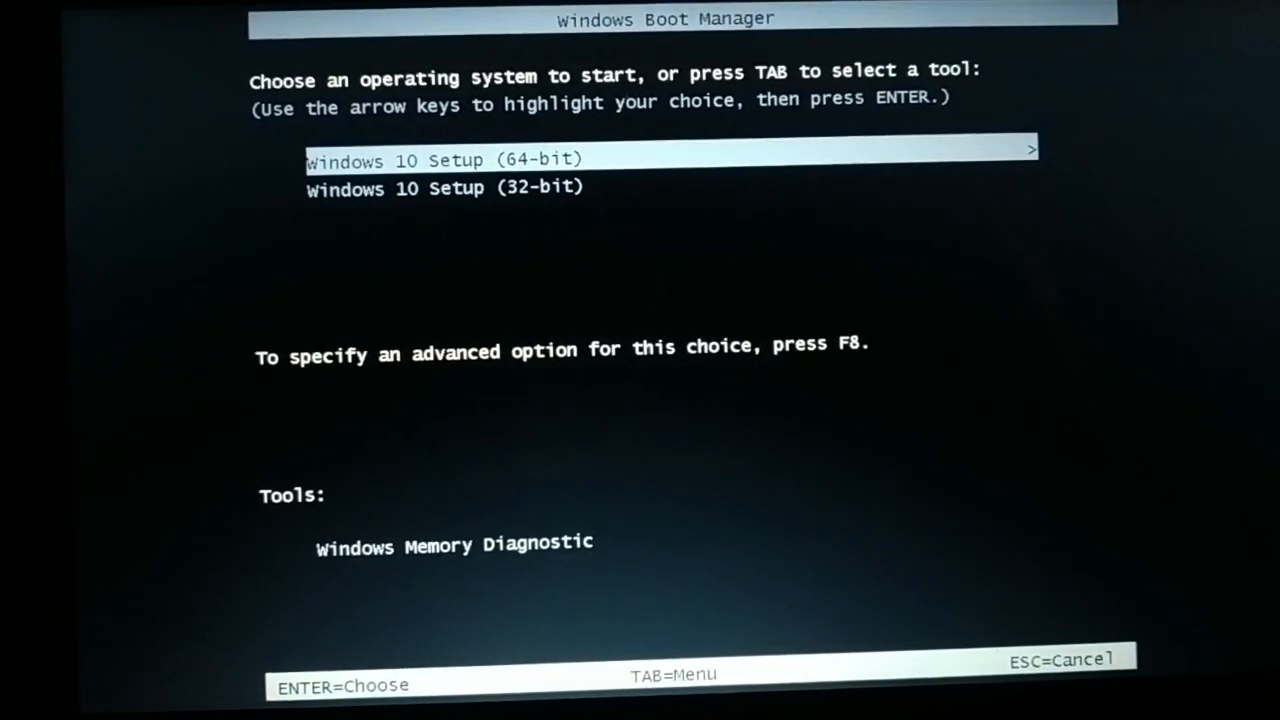